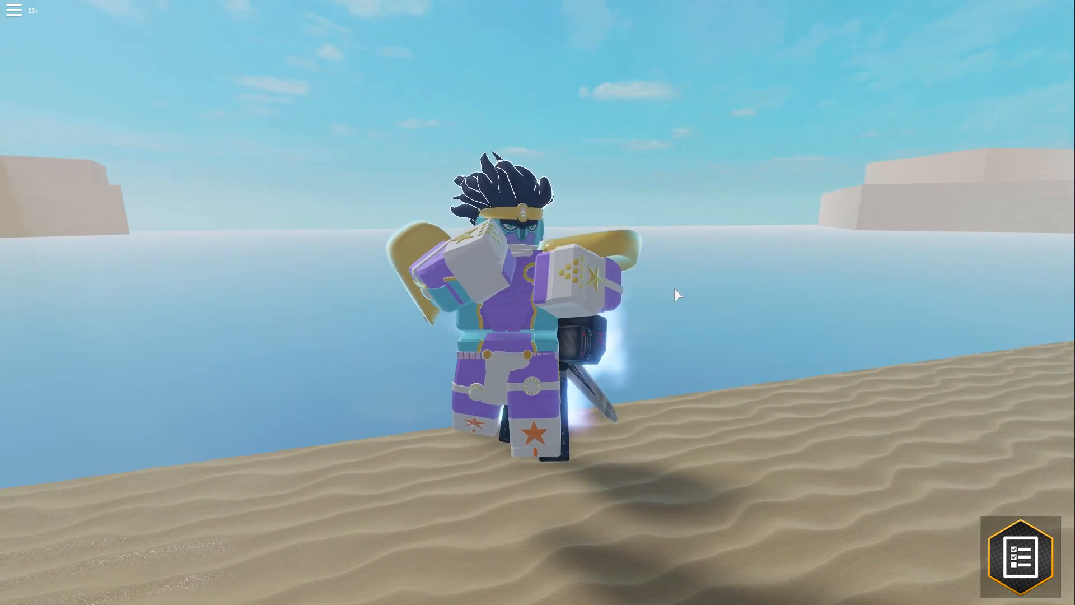
Step: Hit a thug with the stand's basic punch and then a Heavy Punch
right_click(537, 303)
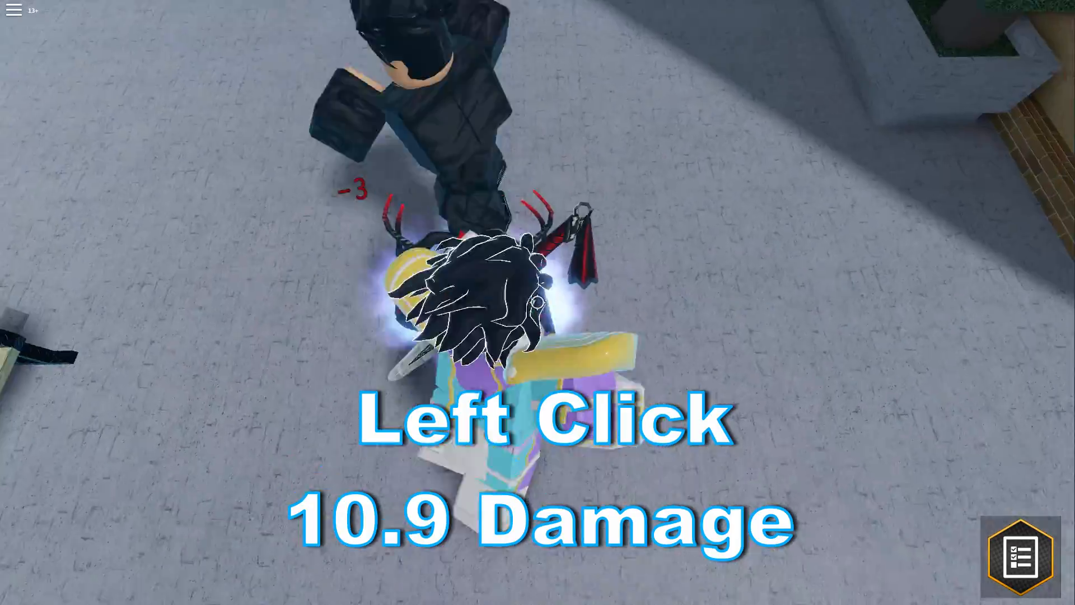
click(538, 302)
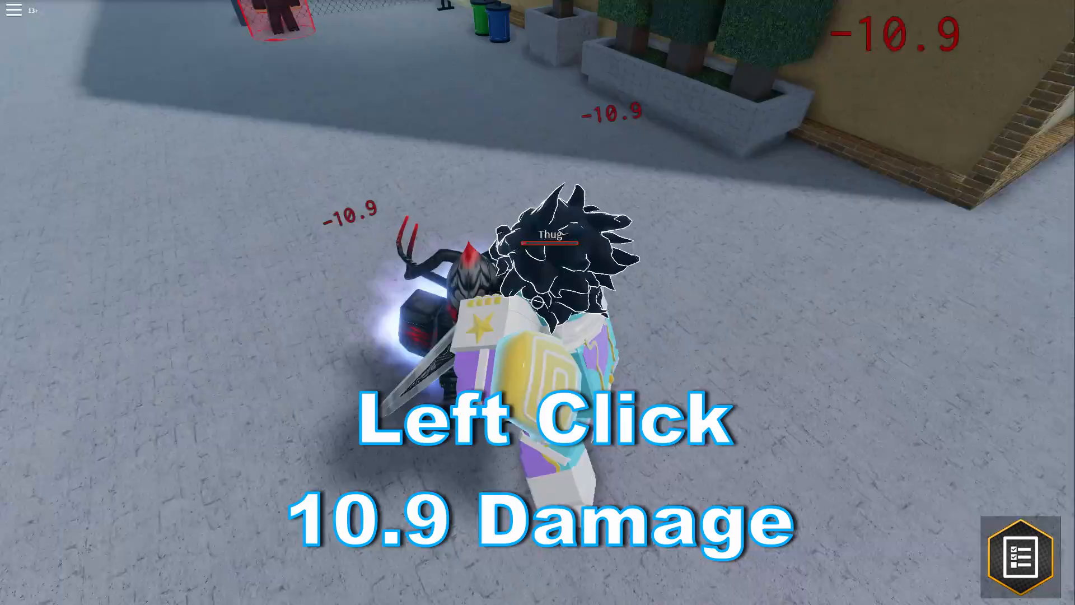
key(r)
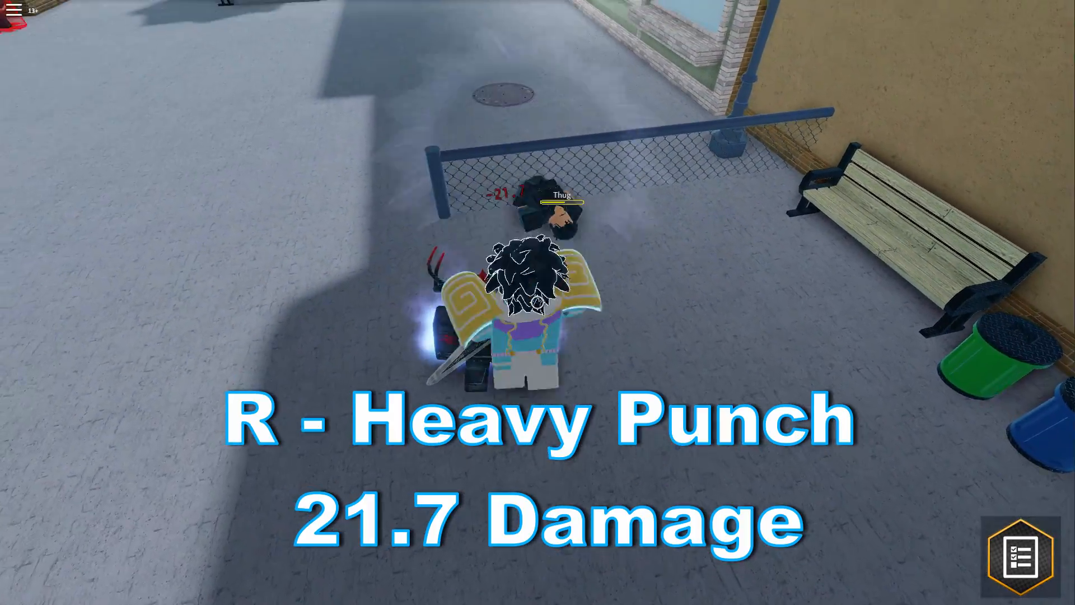
key(e)
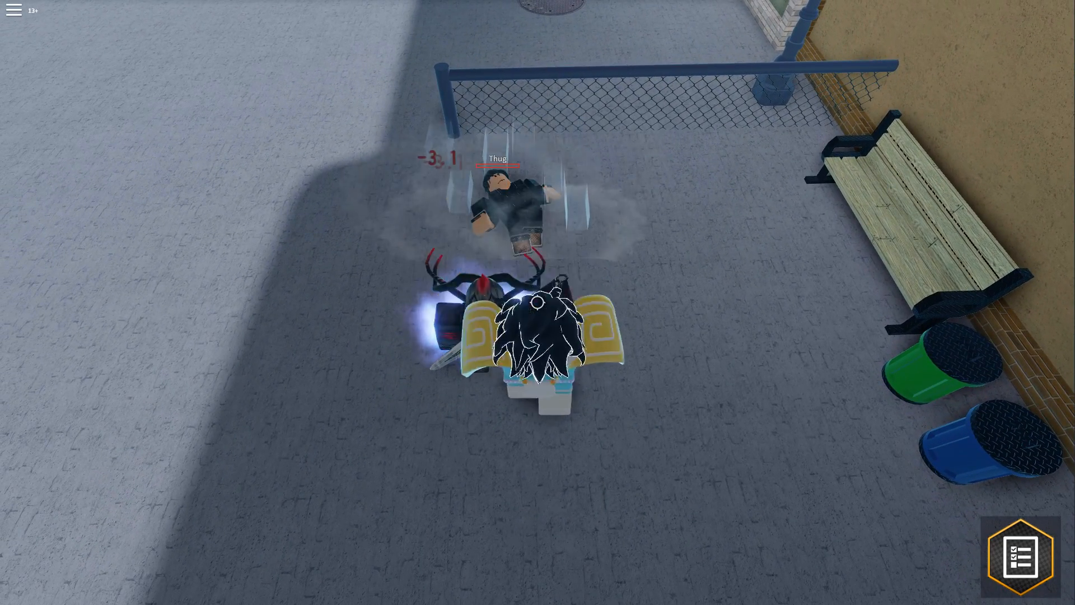
Step: Use Platinum Slam on nearby thugs, then teleport onto an enemy with Skull Crusher
key(t)
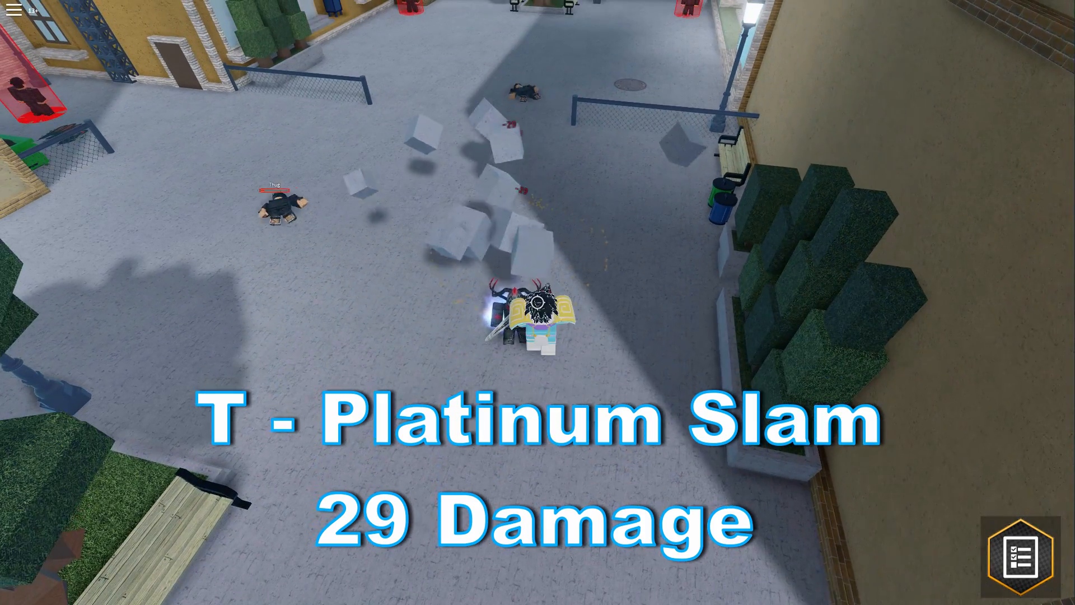
key(y)
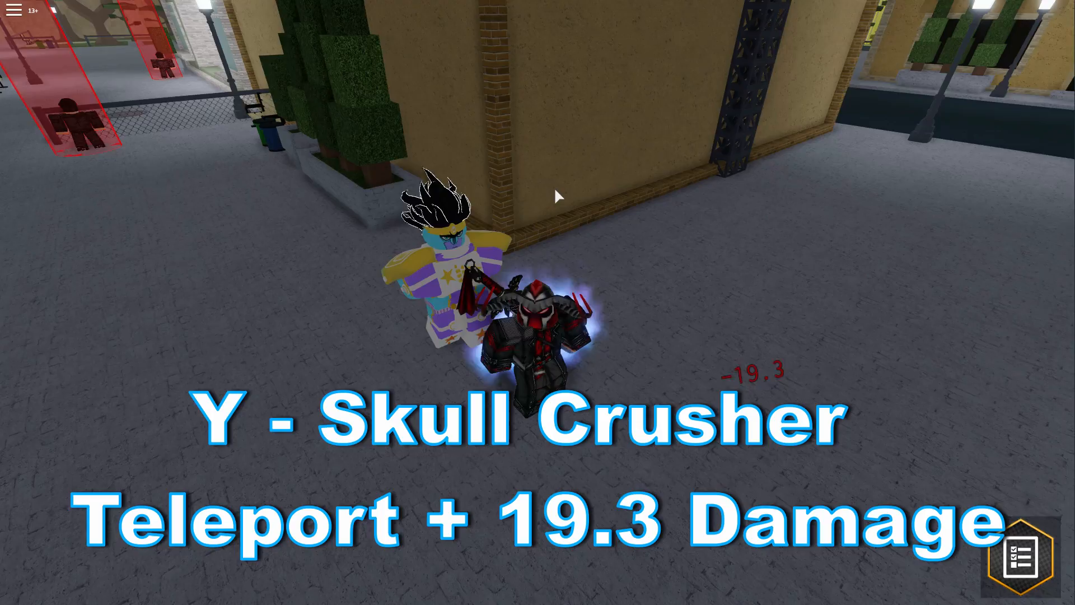
key(y)
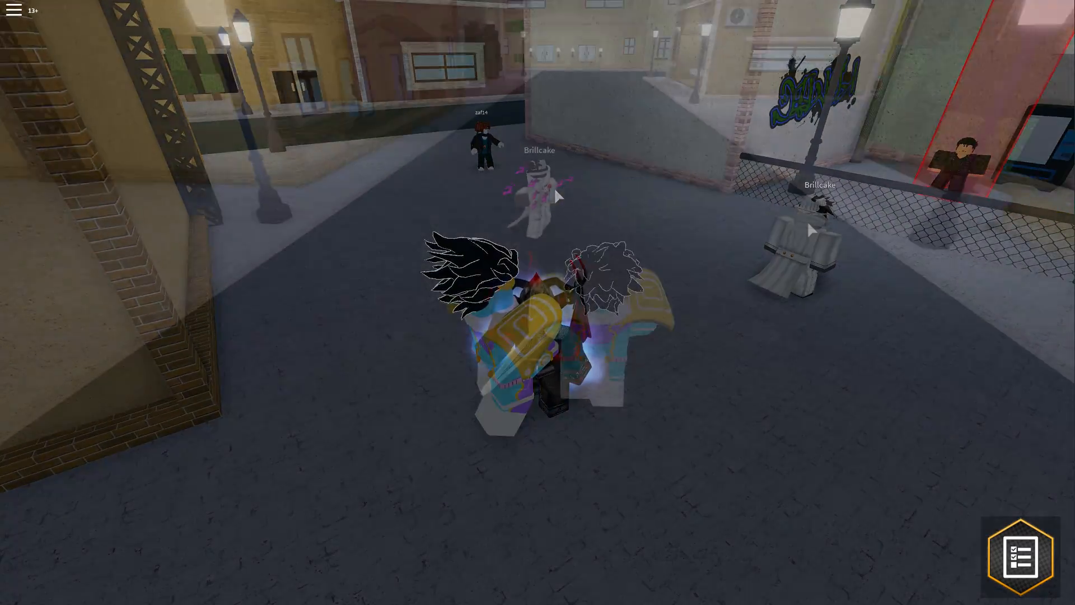
Step: Unleash a rapid punch barrage on the nearby player before heading to the rooftops
key(c)
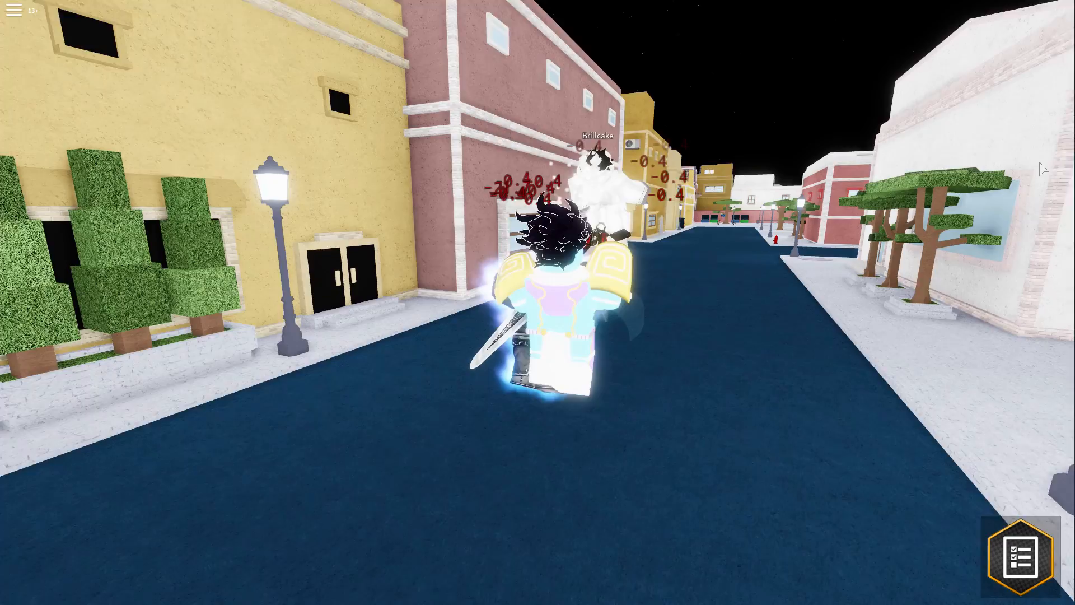
key(y)
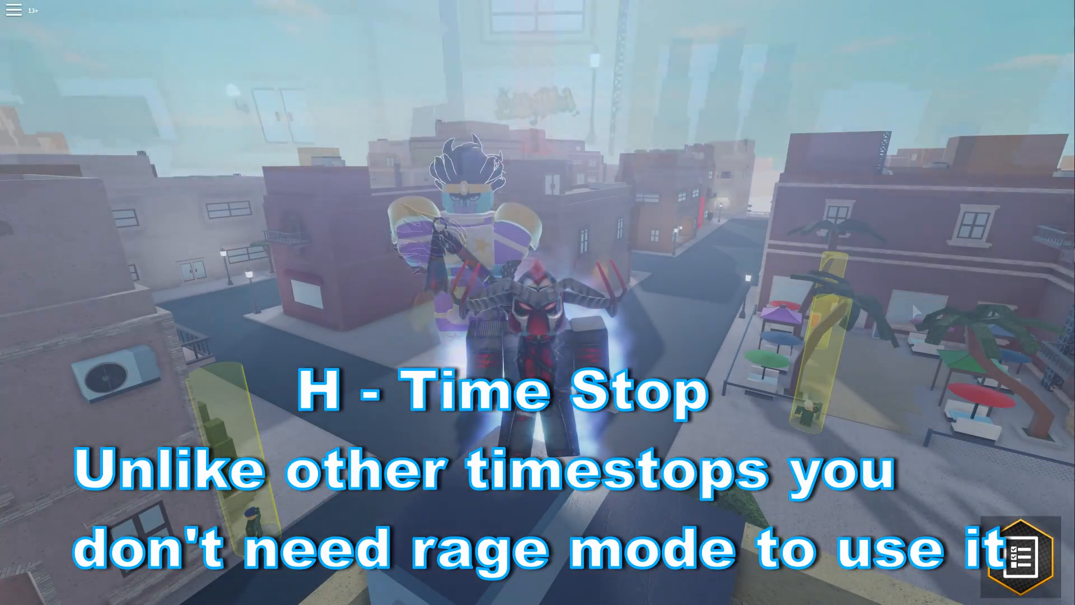
Step: Stop time with the stand, tinting the world, then open Your Skill Trees
key(h)
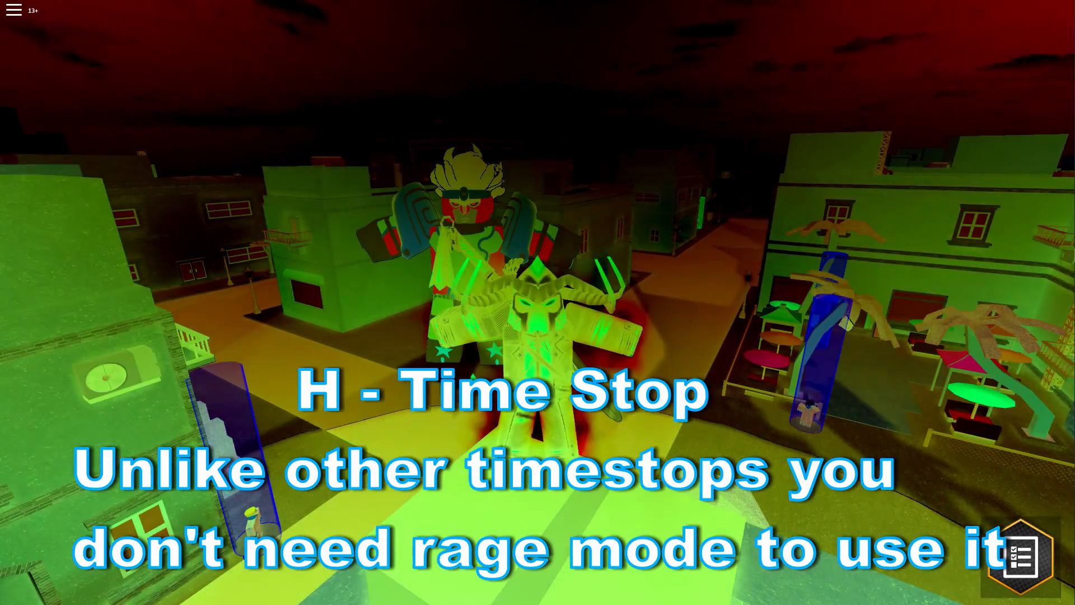
key(h)
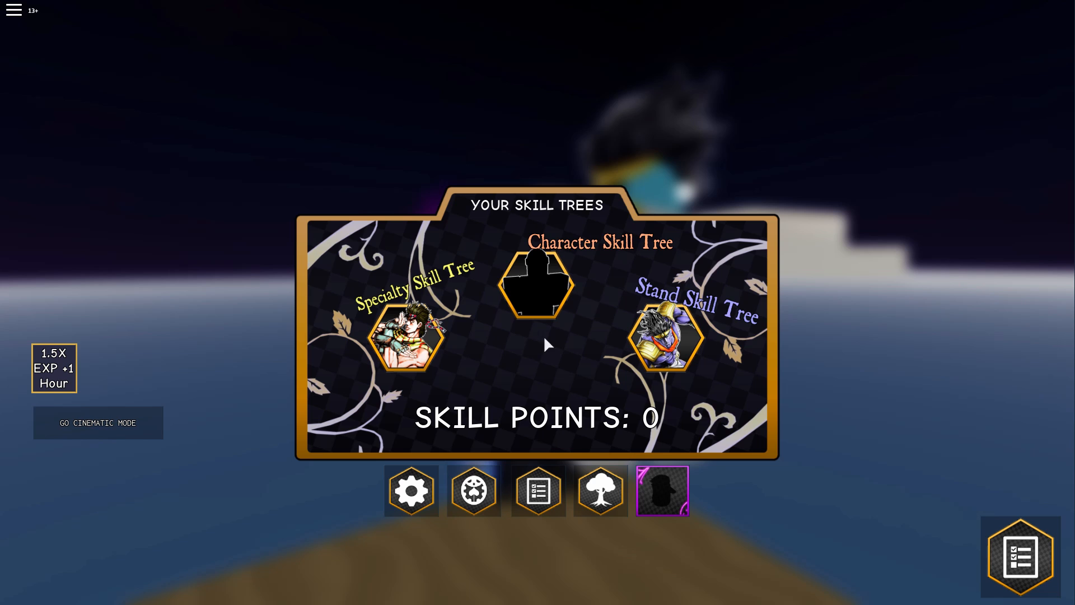
Step: Open the Specialty Skill Tree and inspect Boxing's Barrage Mastery I and II upgrades
click(537, 284)
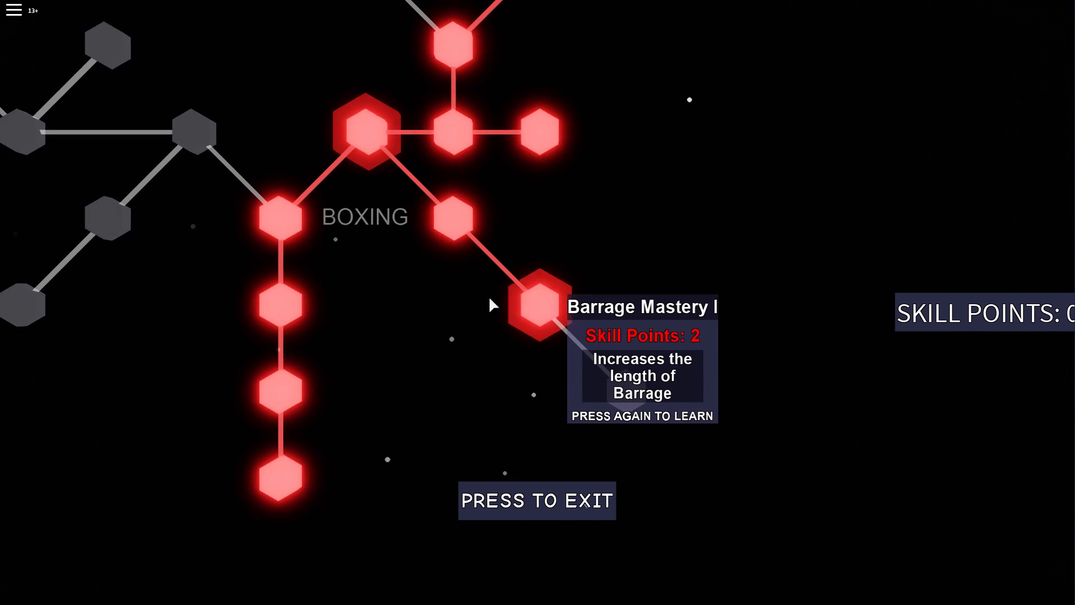
click(534, 305)
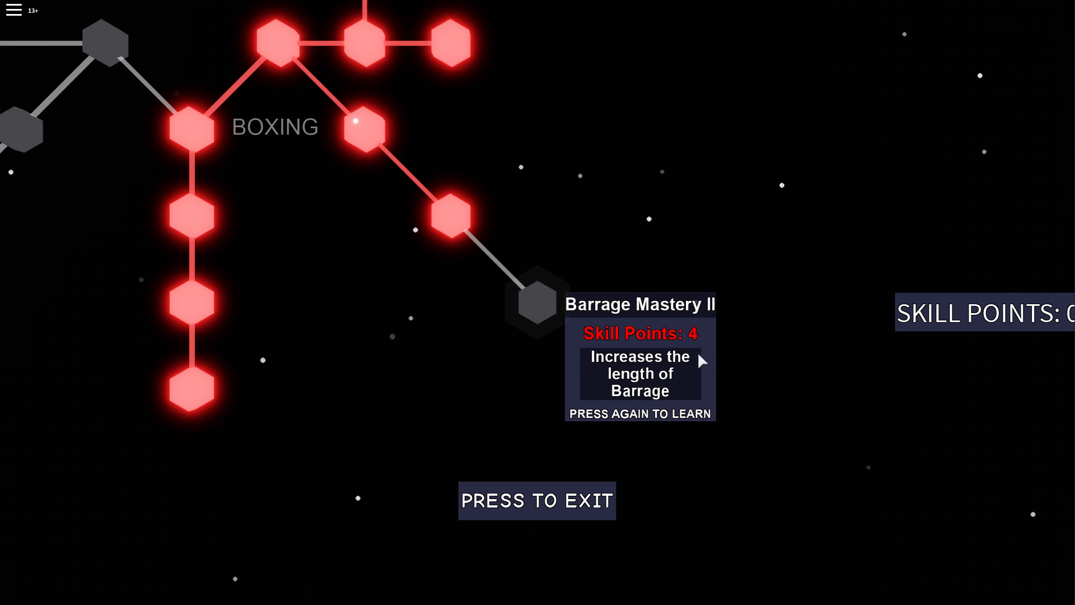
mouse_move(483, 290)
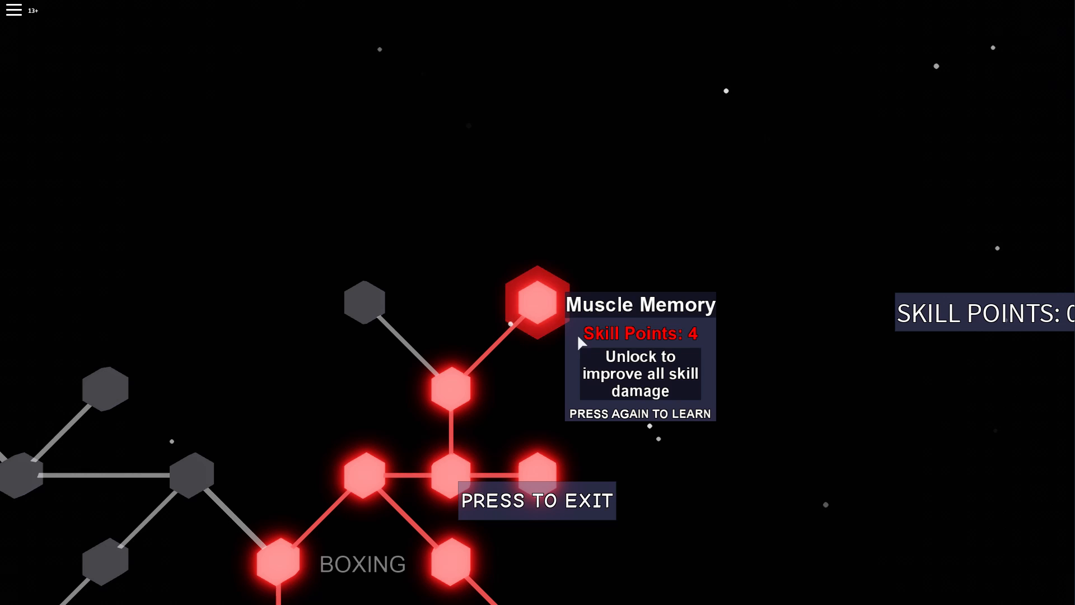
mouse_move(480, 353)
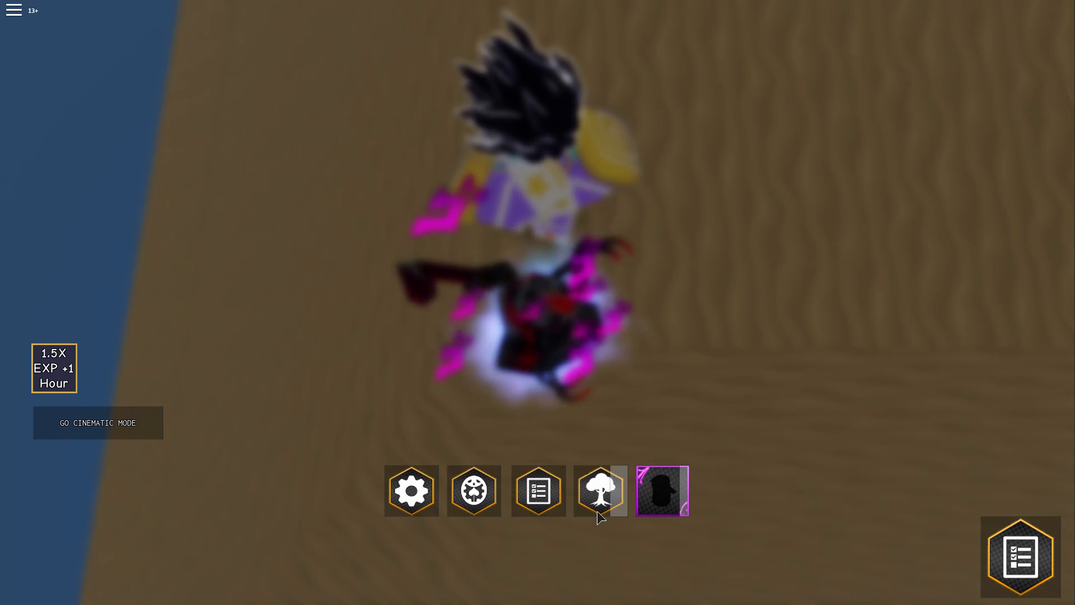
Step: Inspect Health Regen V and Vitality X in the character tree, then exit it
click(599, 491)
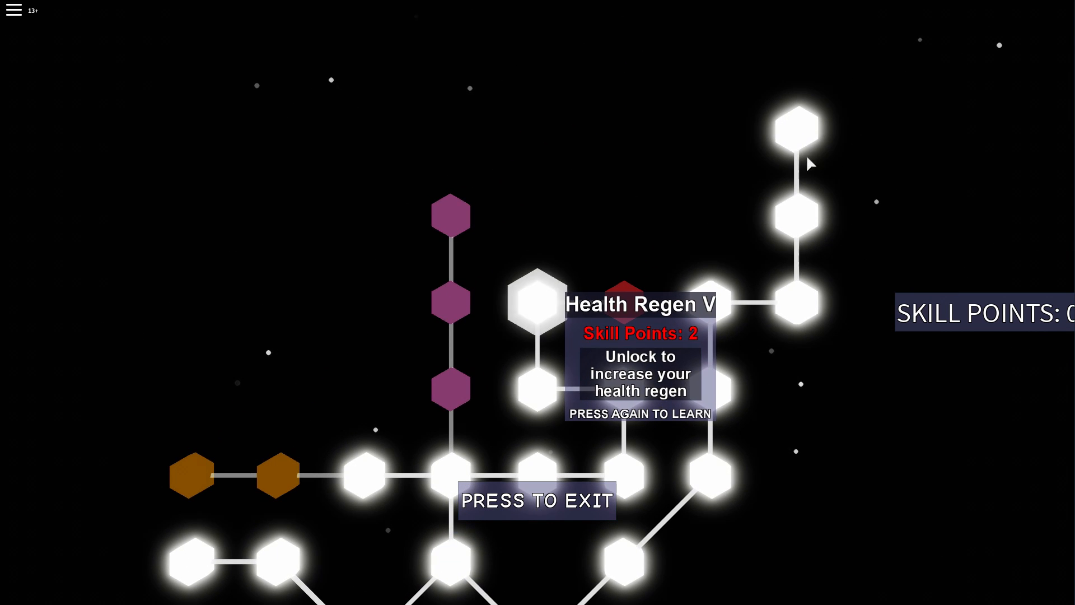
mouse_move(586, 328)
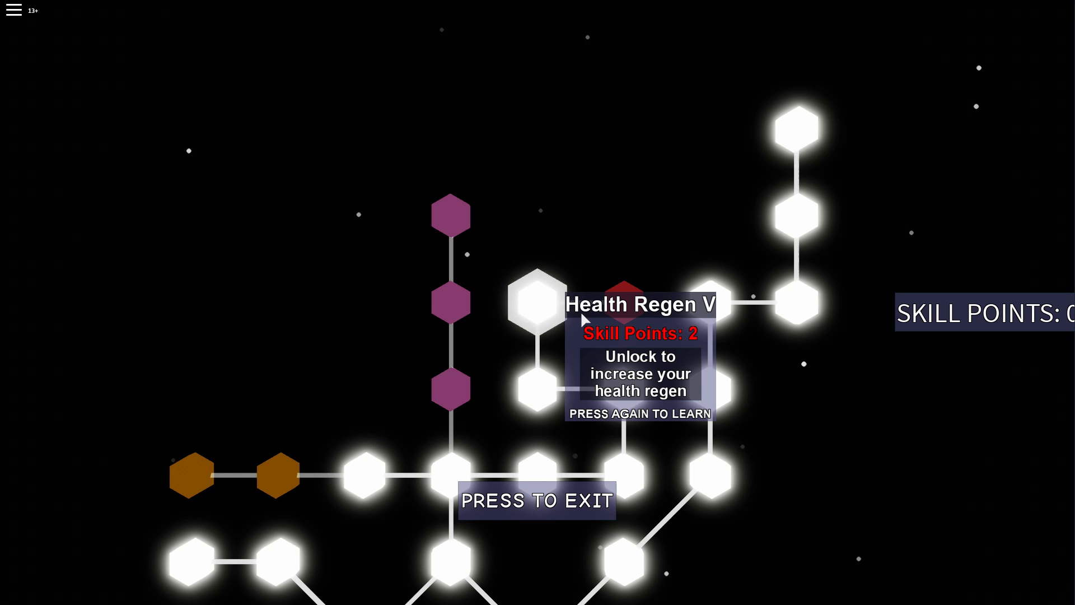
mouse_move(822, 183)
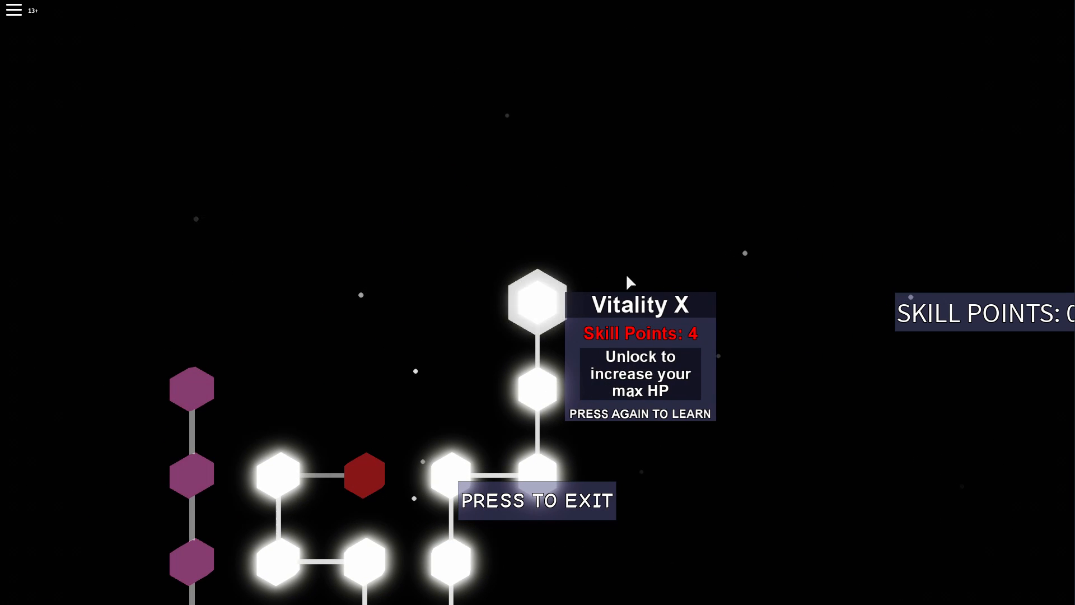
click(536, 500)
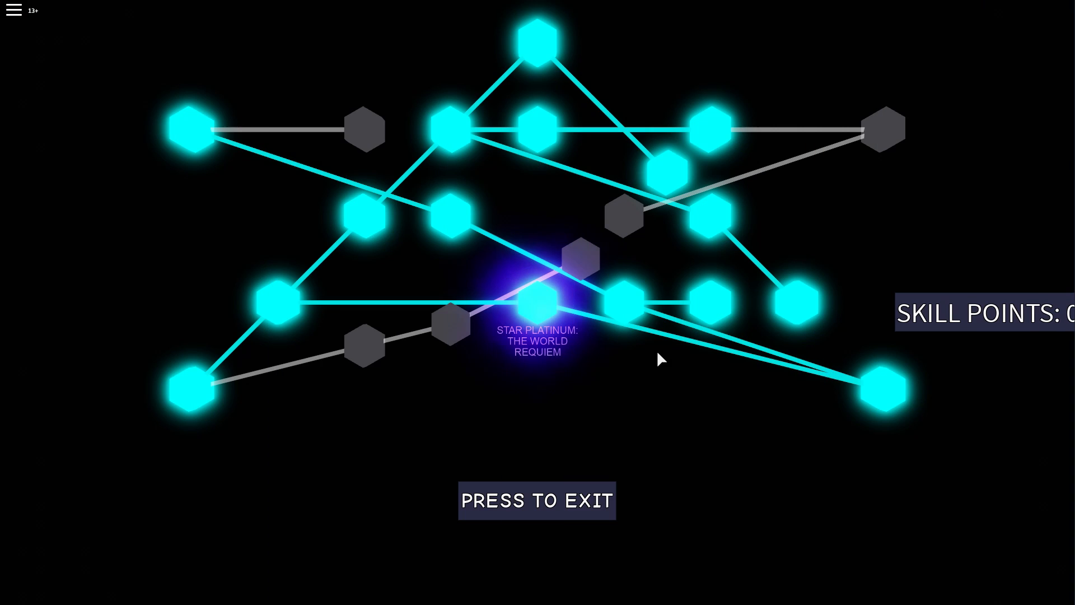
mouse_move(473, 123)
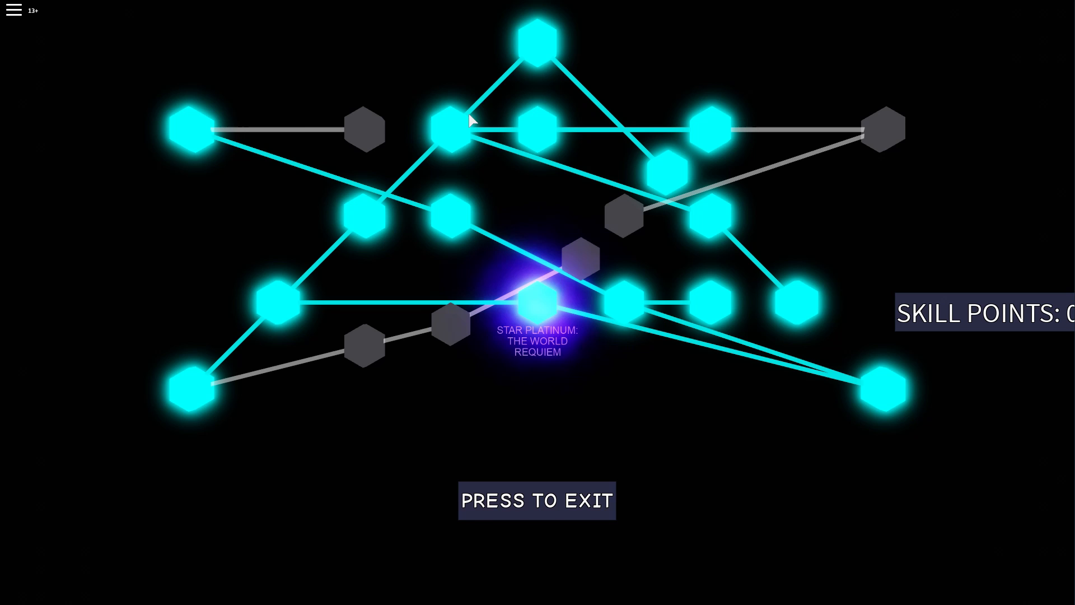
click(533, 301)
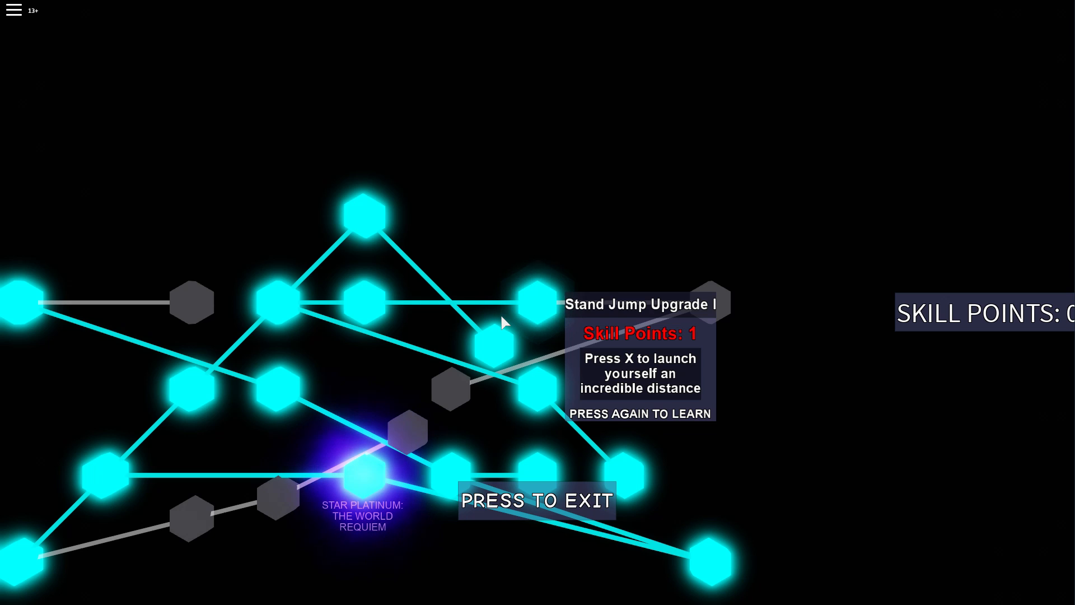
mouse_move(403, 378)
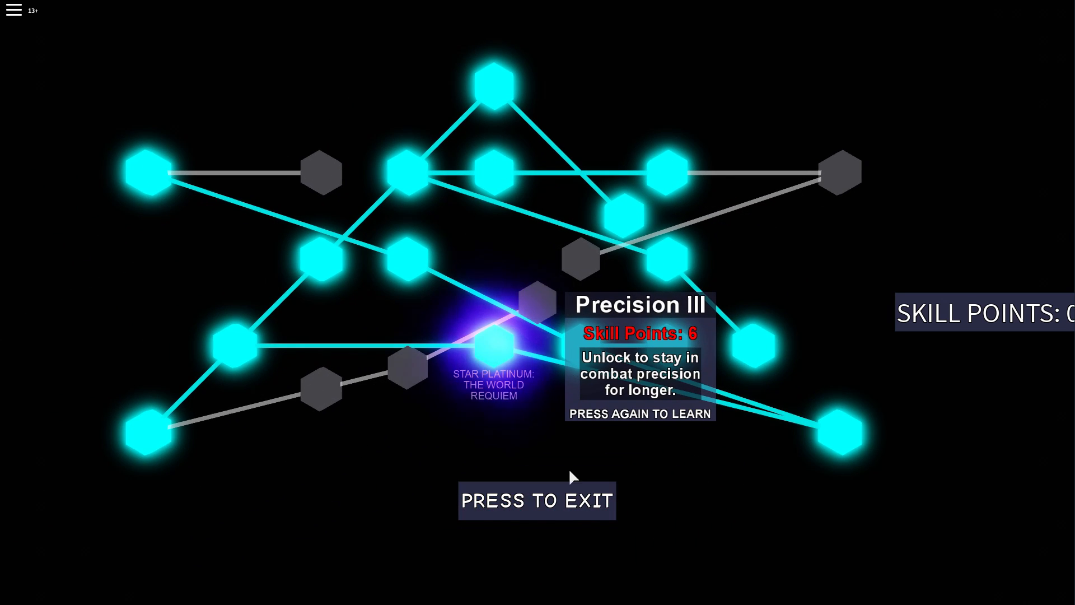
Step: Close the stand skill tree after viewing the six-point Precision III upgrade
click(537, 499)
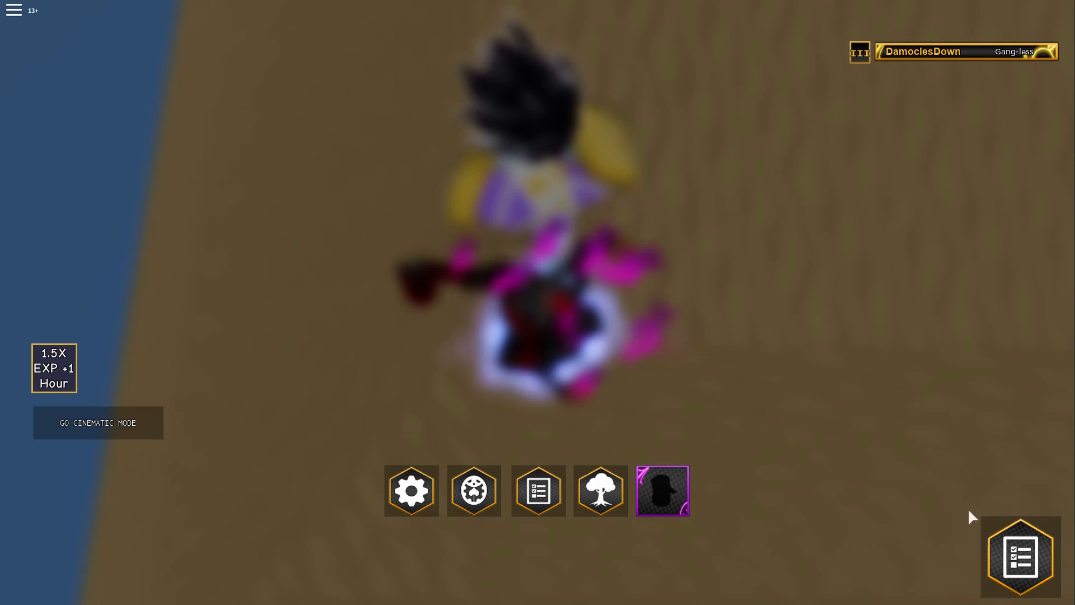